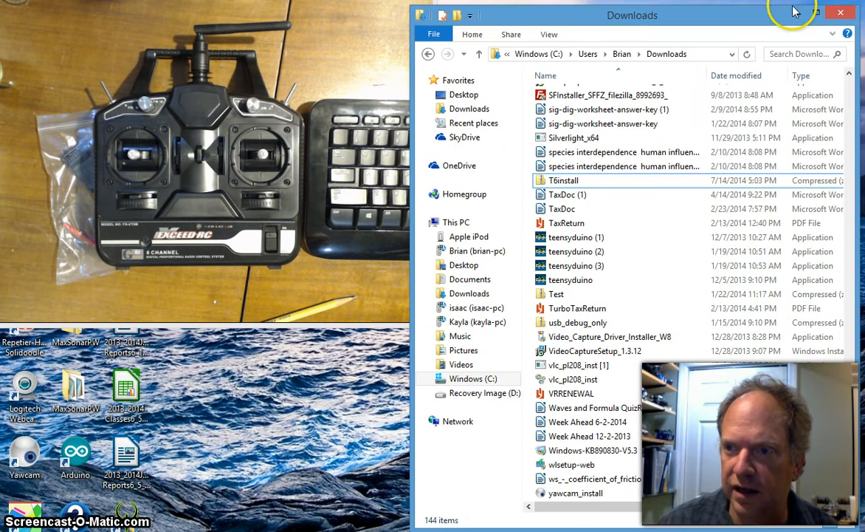
Close the Downloads folder window in File Explorer
left_click(840, 12)
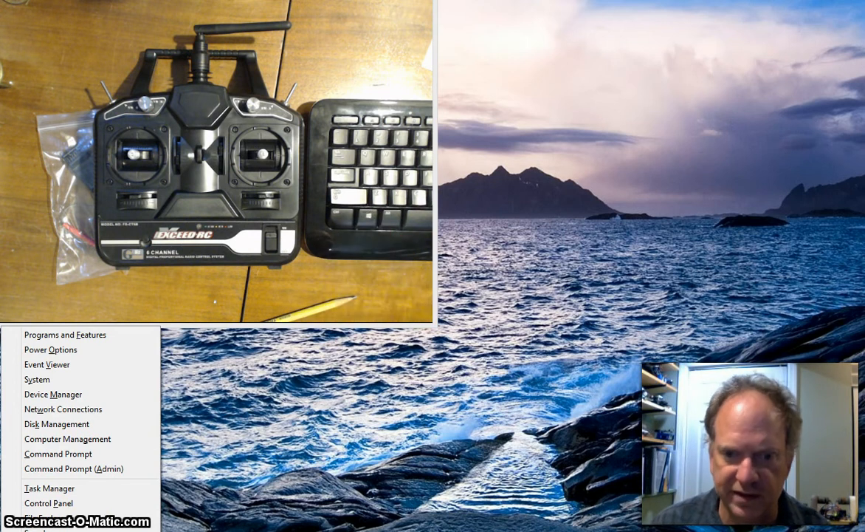
mouse_move(53, 394)
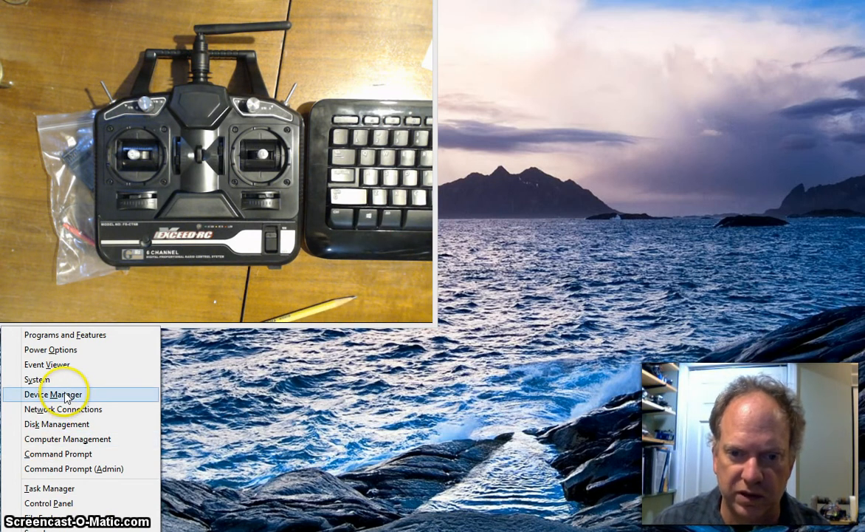
Open Device Manager from the Win+X menu and move it to the right side of the screen
left_click(53, 394)
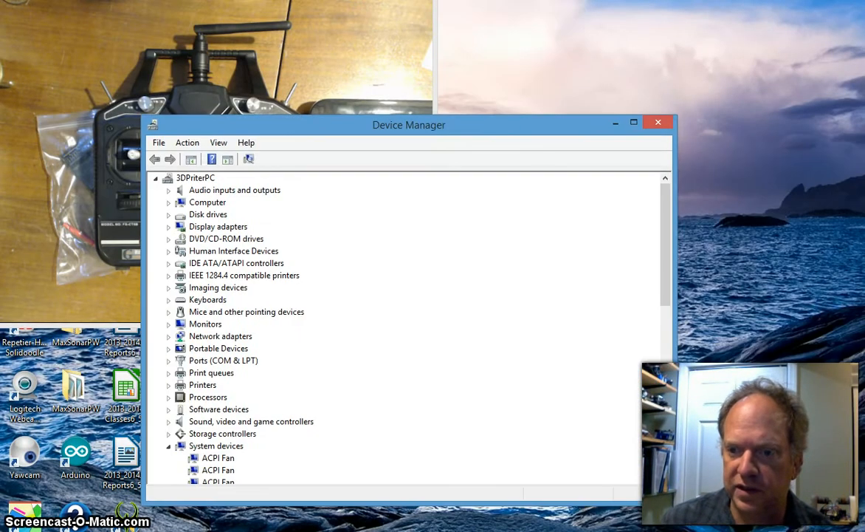
left_click_drag(409, 125, 424, 117)
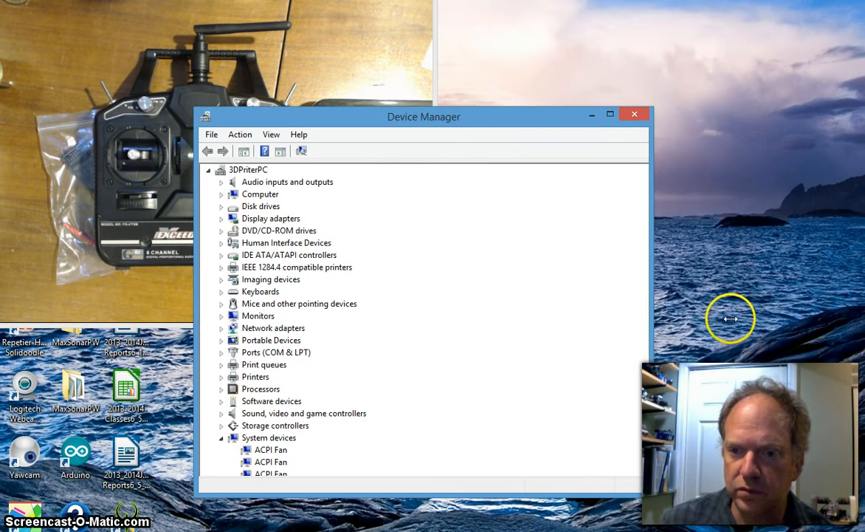
left_click_drag(423, 117, 660, 53)
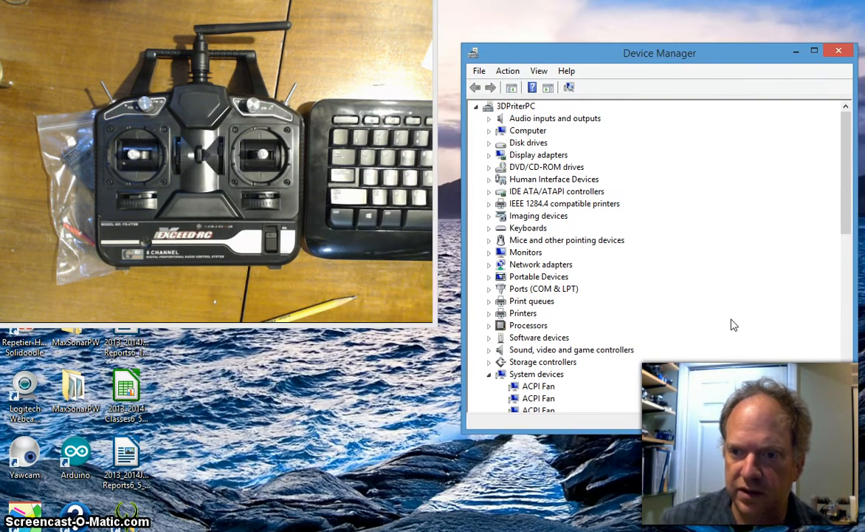
left_click(489, 288)
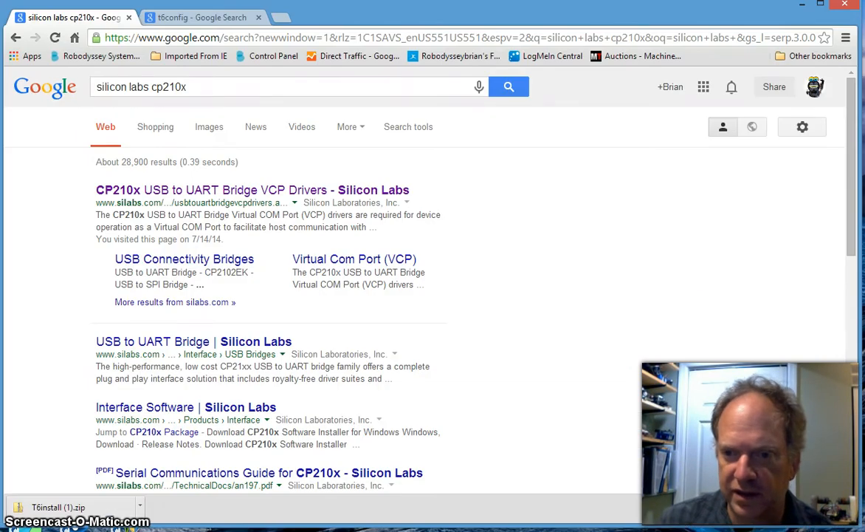
Open the Silicon Labs CP210x VCP Drivers result and scroll to the Windows downloads
left_click(107, 86)
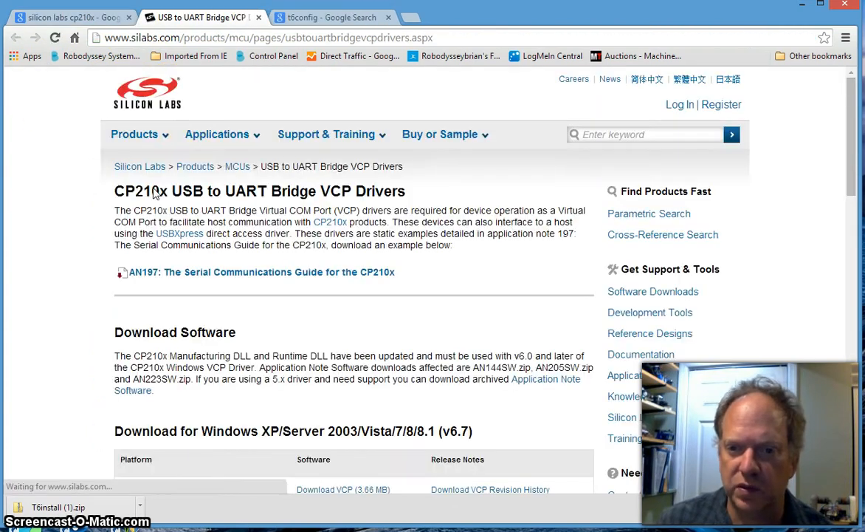
scroll("down", 3)
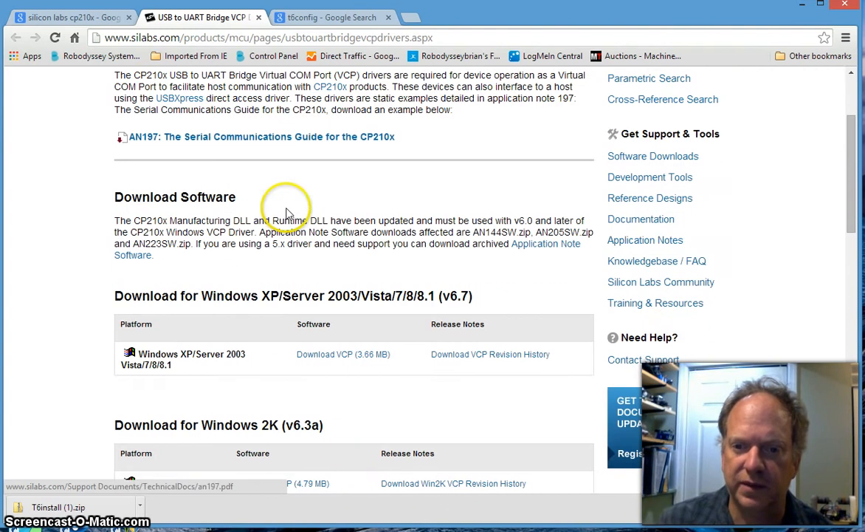
mouse_move(439, 410)
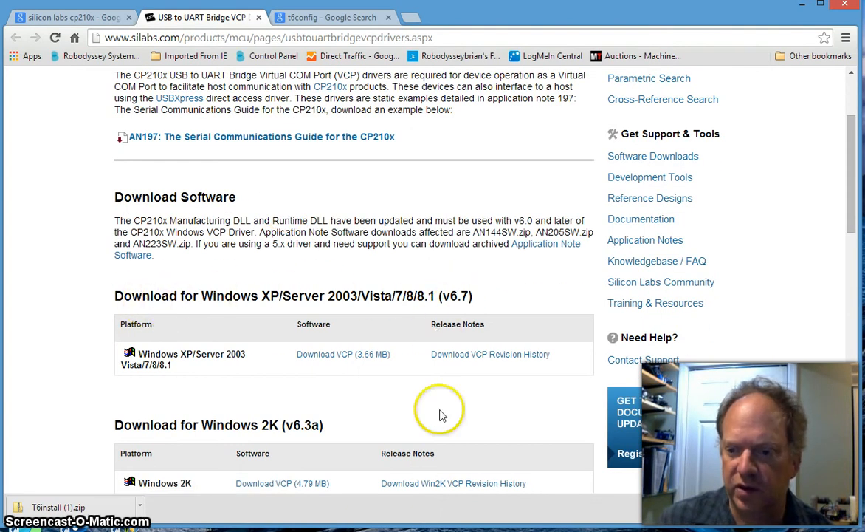
mouse_move(410, 277)
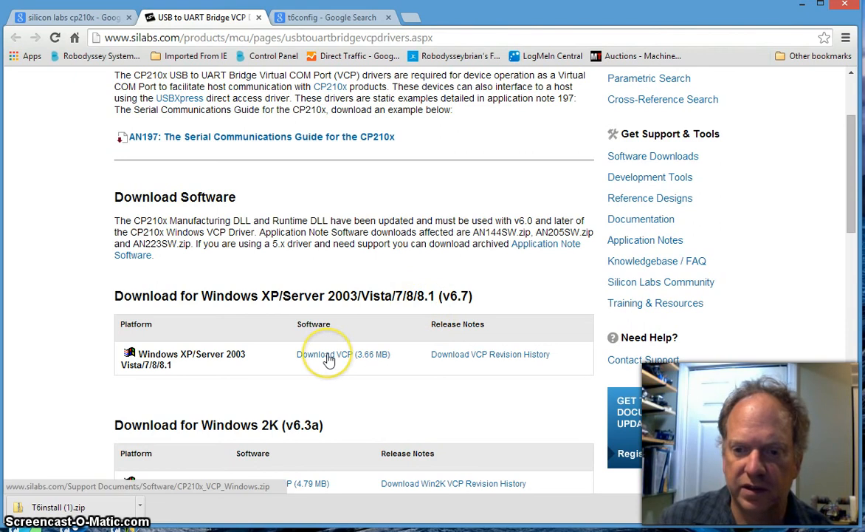
mouse_move(351, 361)
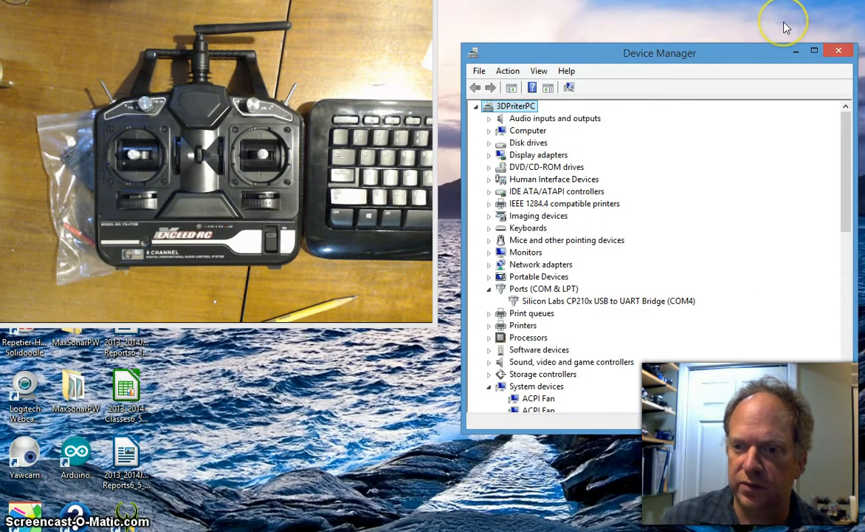
mouse_move(785, 27)
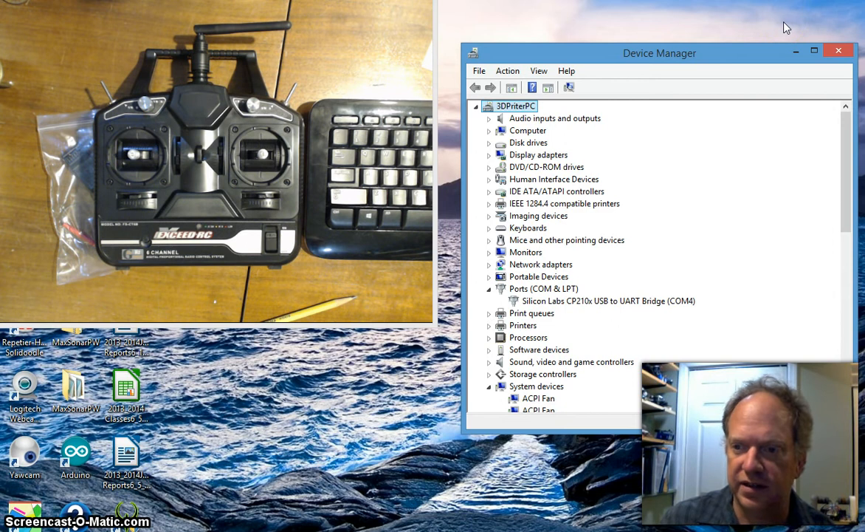
mouse_move(753, 319)
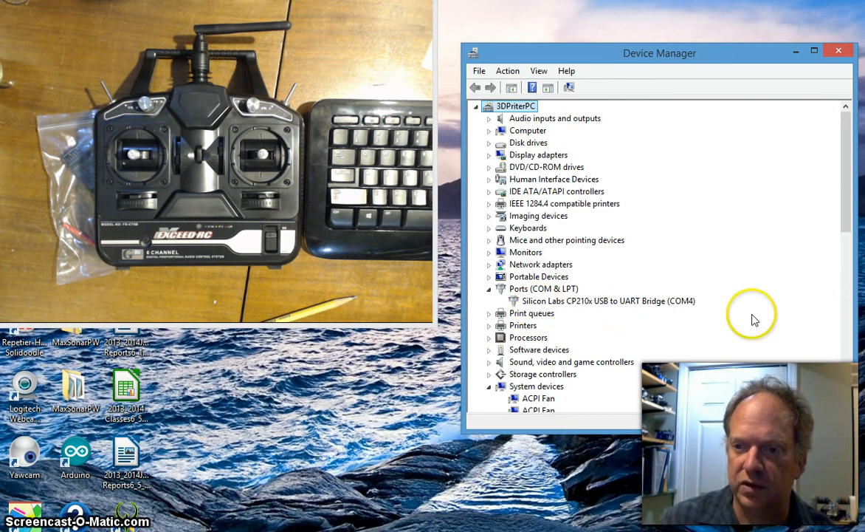
mouse_move(626, 284)
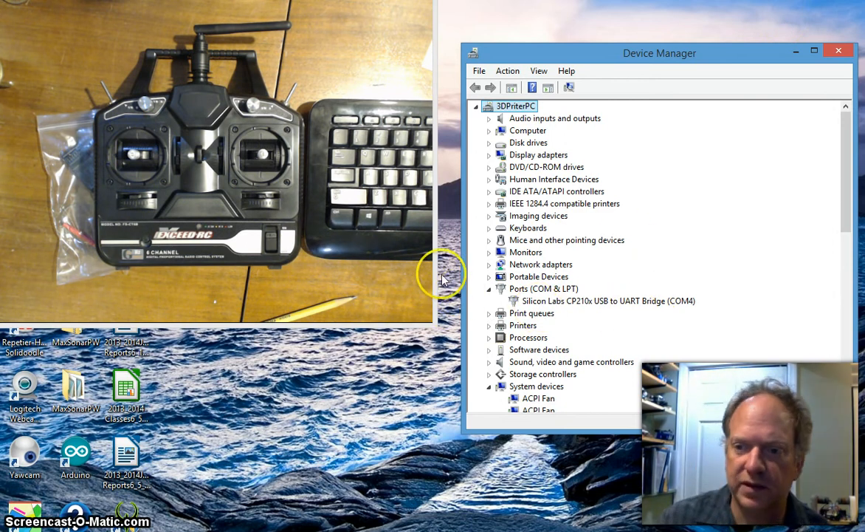
mouse_move(410, 340)
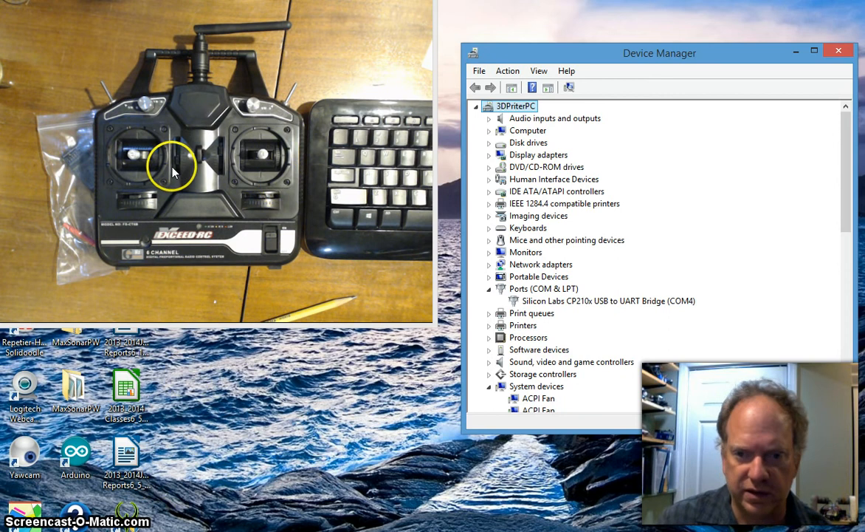
mouse_move(168, 194)
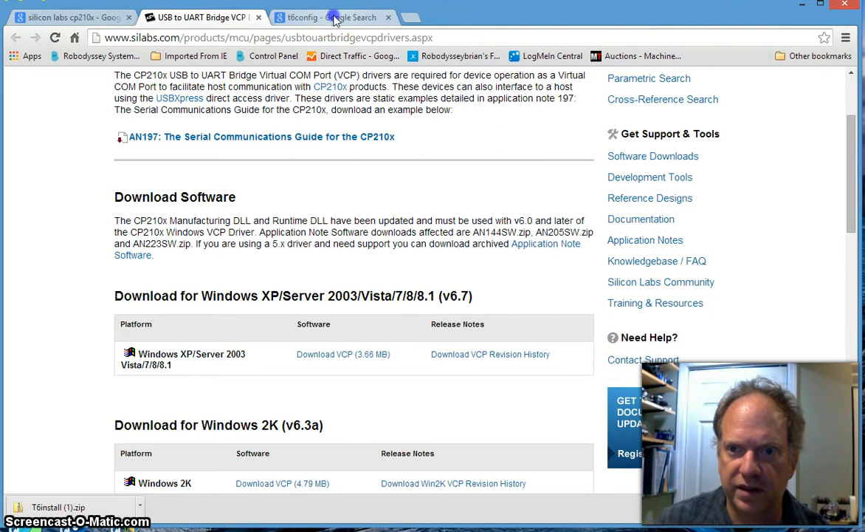
From the t6config results on mycoolheli.com, download the T6install.zip install files and drivers
left_click(332, 17)
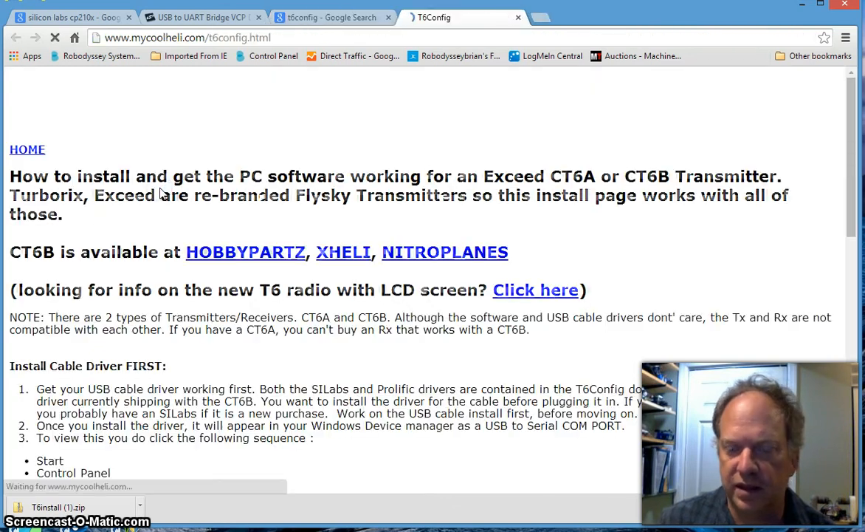
scroll("down", 3)
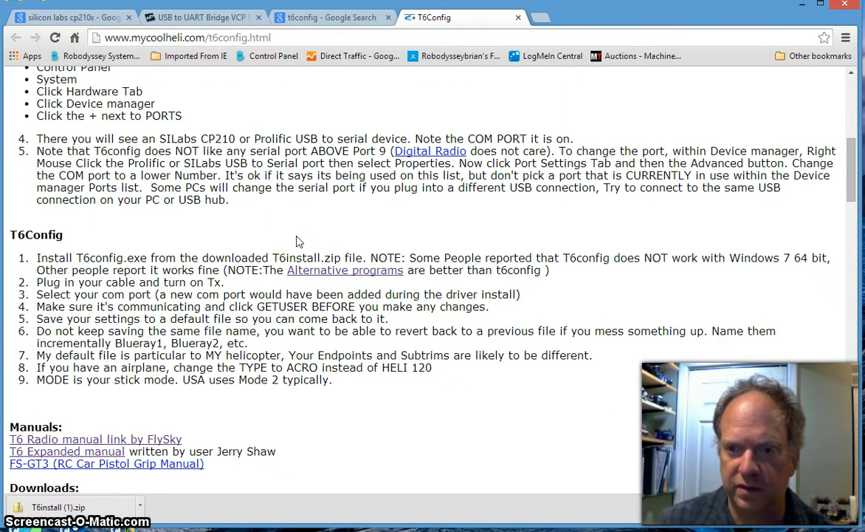
scroll("down", 3)
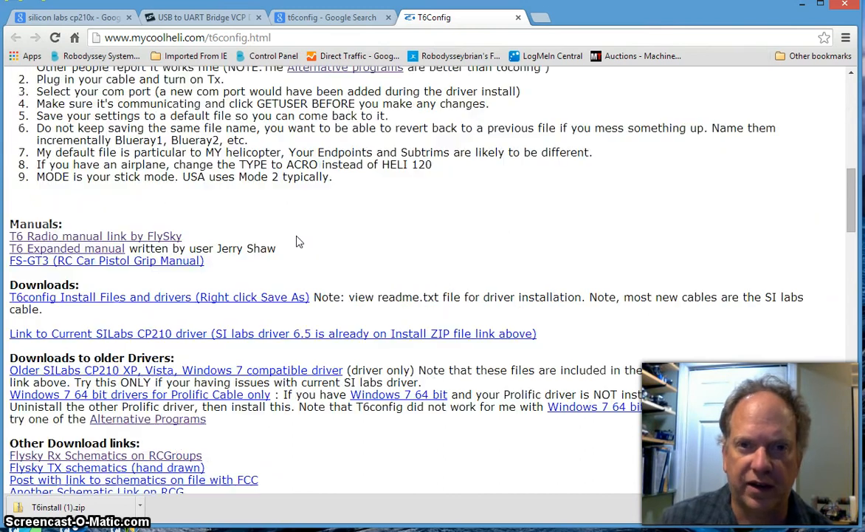
scroll("up", 3)
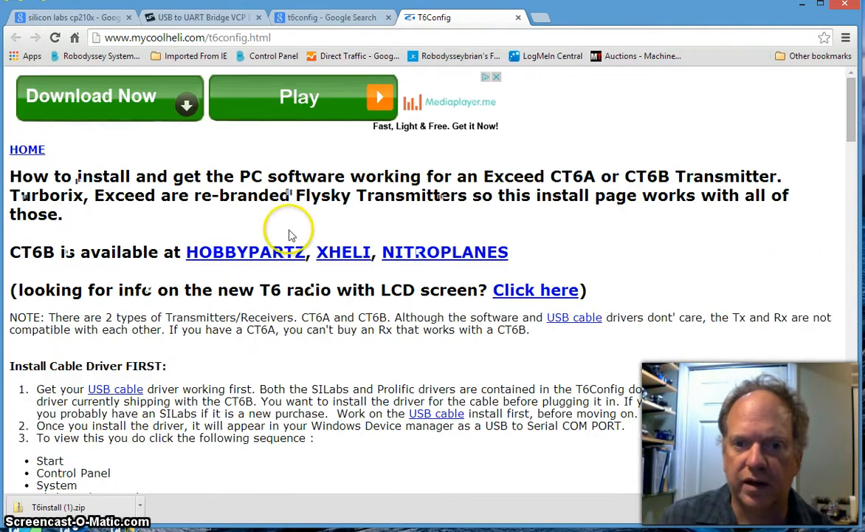
scroll("down", 3)
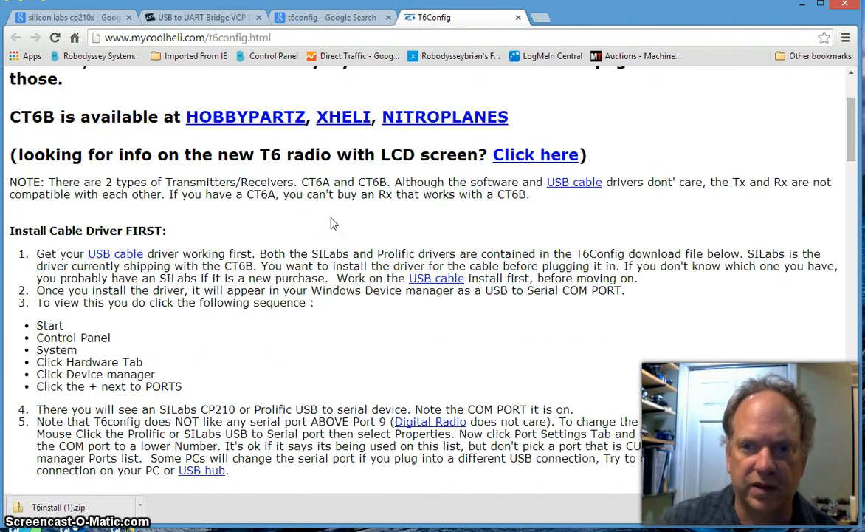
scroll("up", 3)
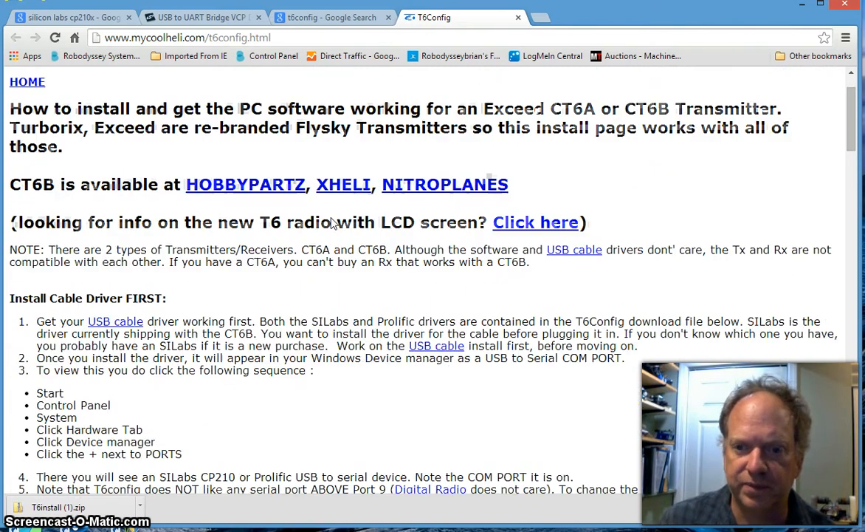
scroll("down", 3)
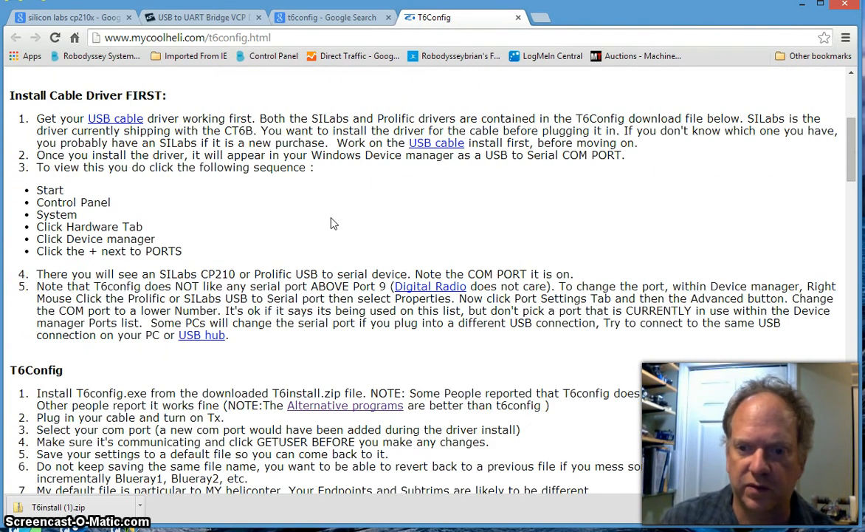
scroll("down", 3)
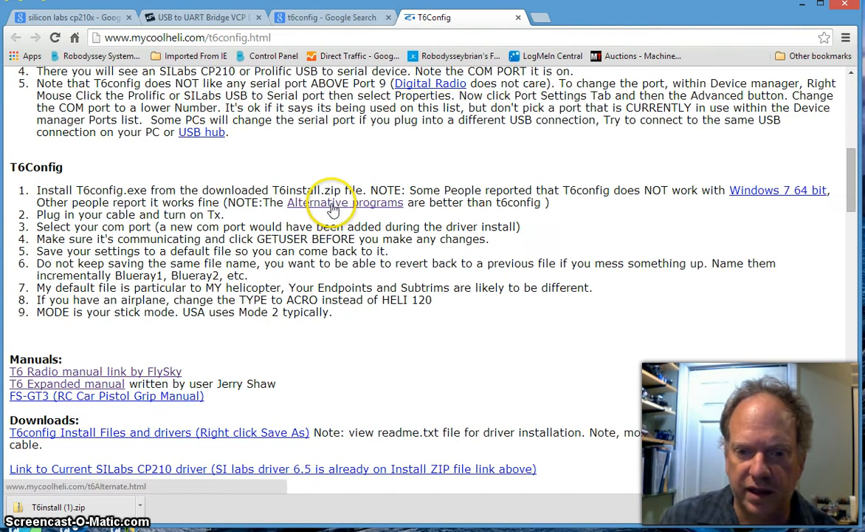
scroll("down", 3)
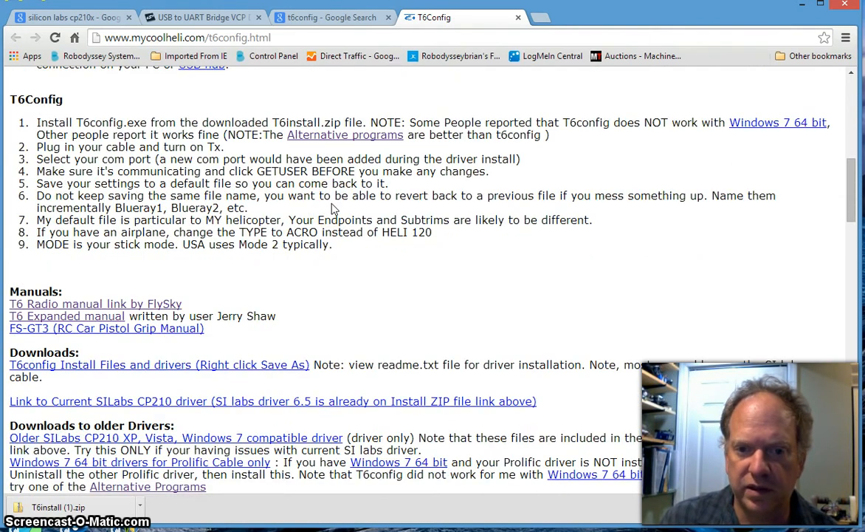
scroll("up", 3)
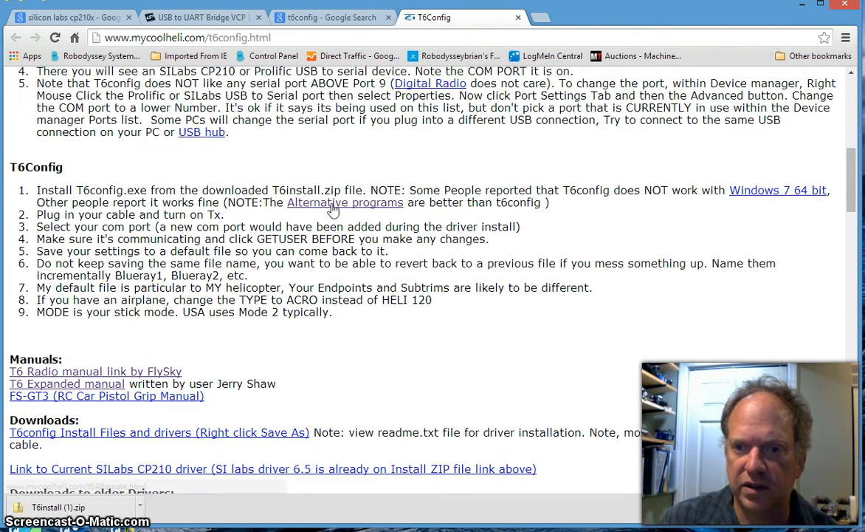
scroll("down", 3)
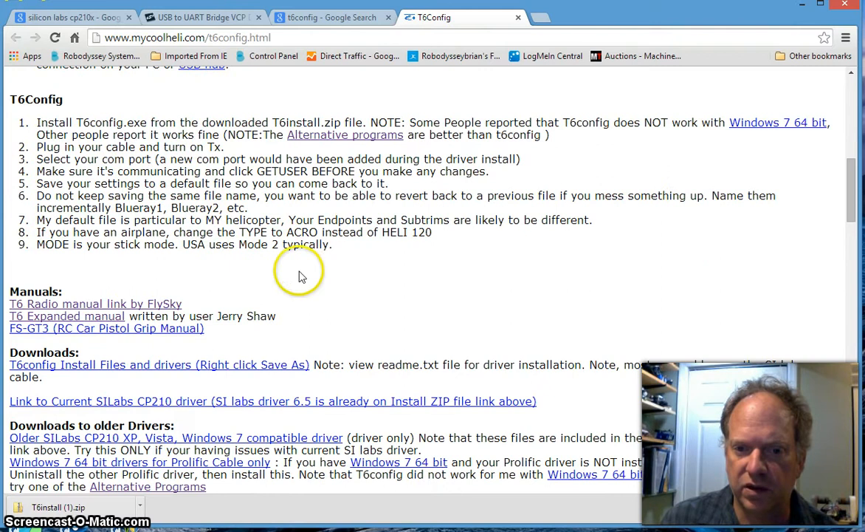
mouse_move(41, 373)
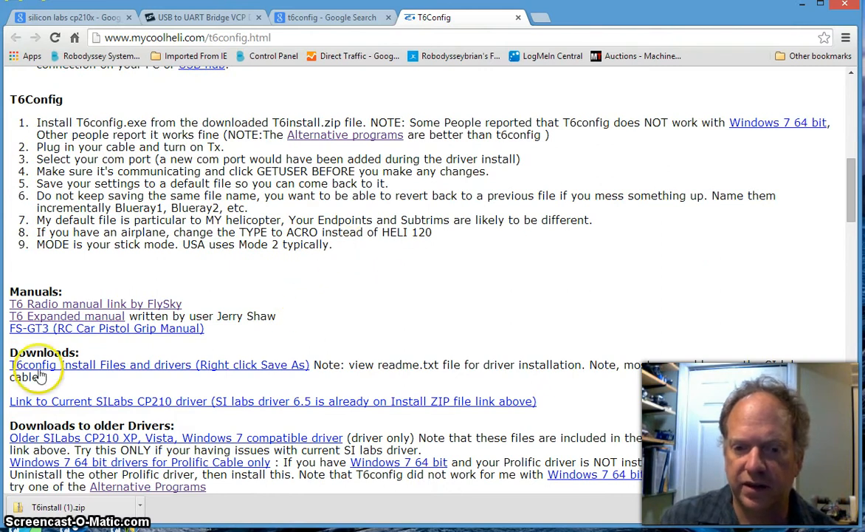
left_click(34, 364)
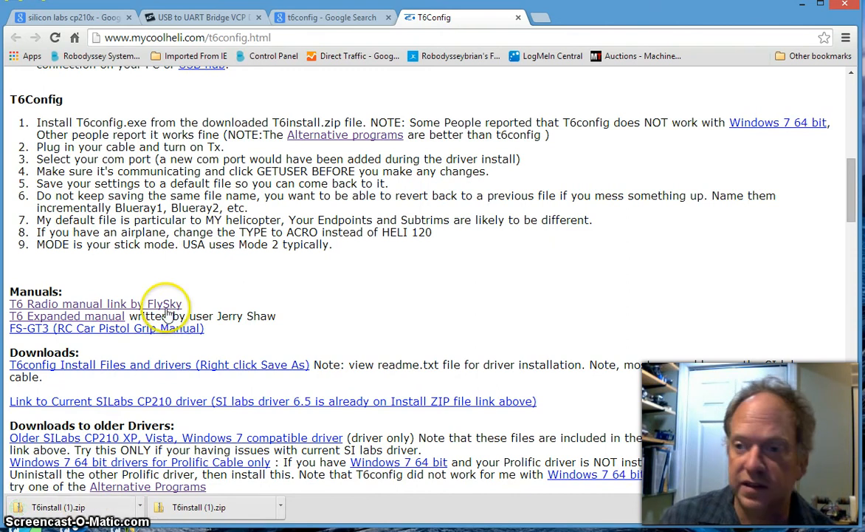
mouse_move(89, 446)
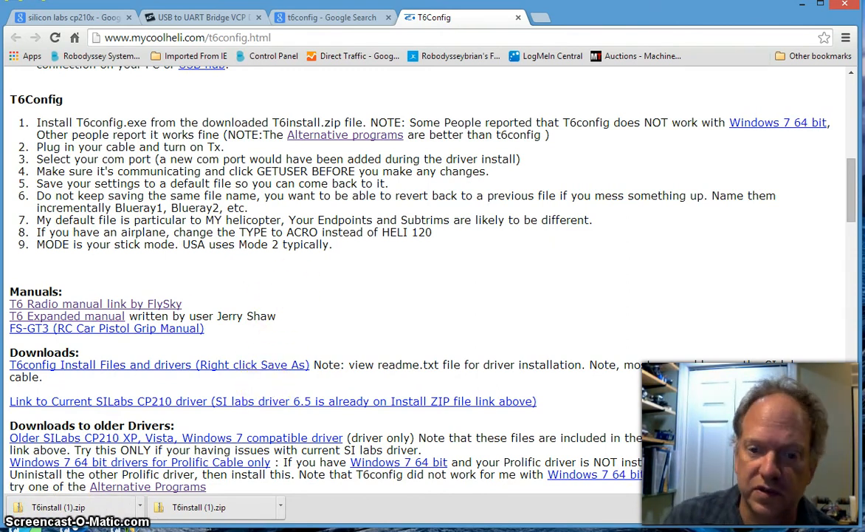
mouse_move(807, 33)
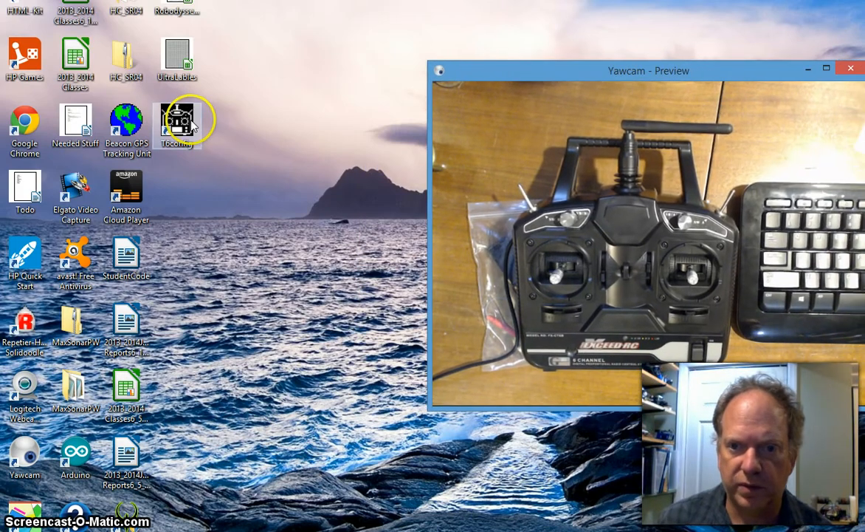
Launch T6config from its desktop icon
double_click(177, 122)
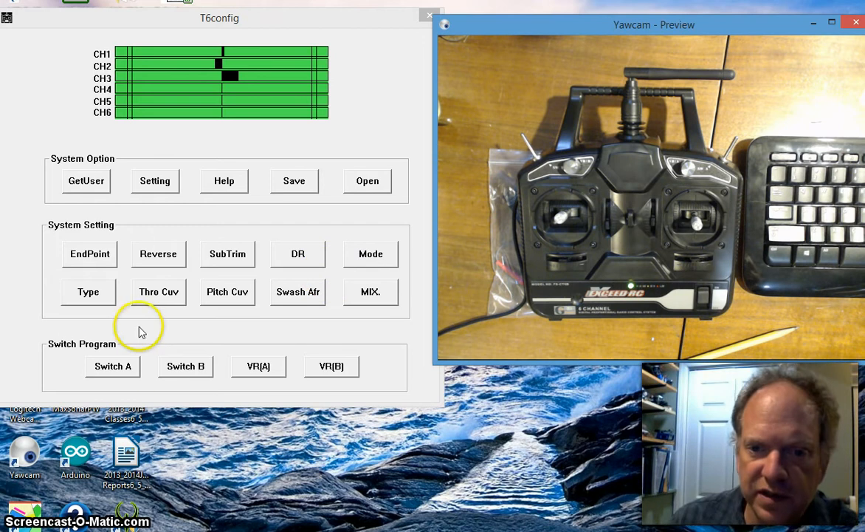
Select MODEL2 in Stick Select and confirm it
left_click(88, 291)
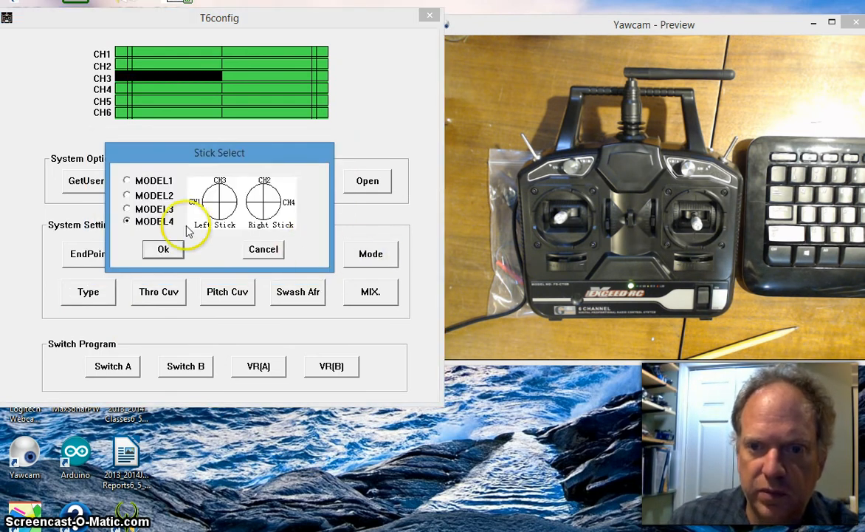
mouse_move(263, 183)
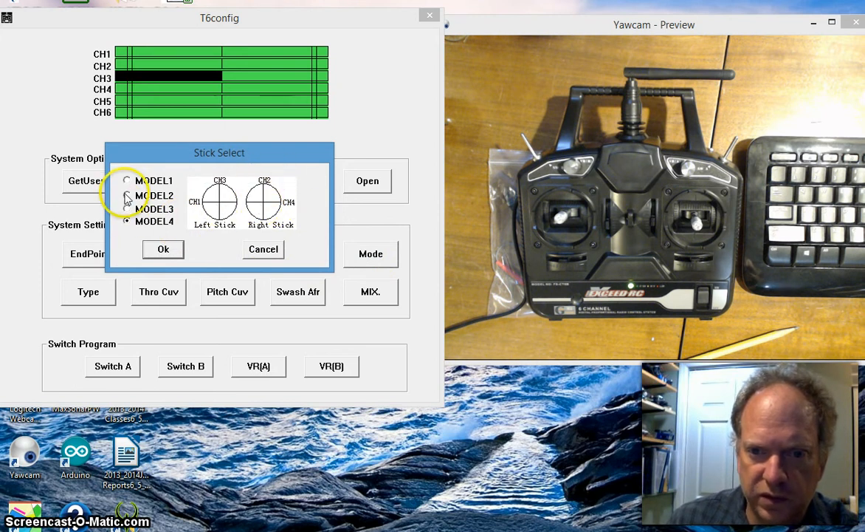
left_click(127, 195)
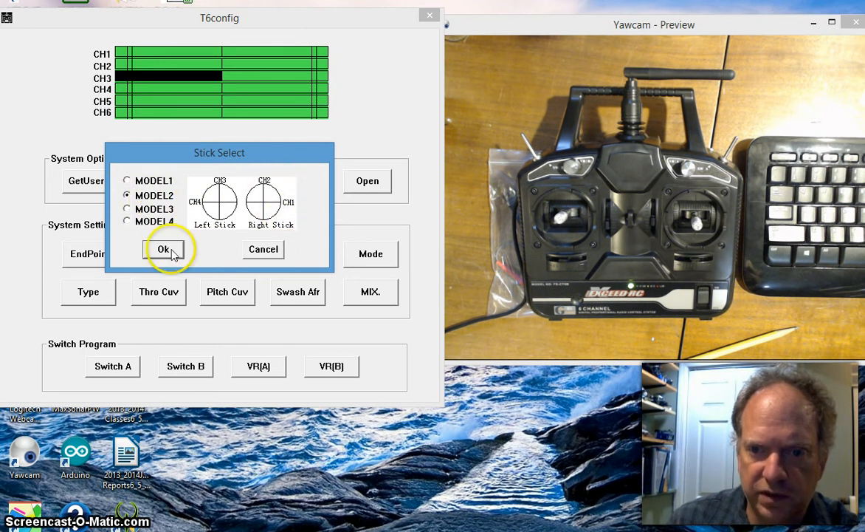
left_click(163, 249)
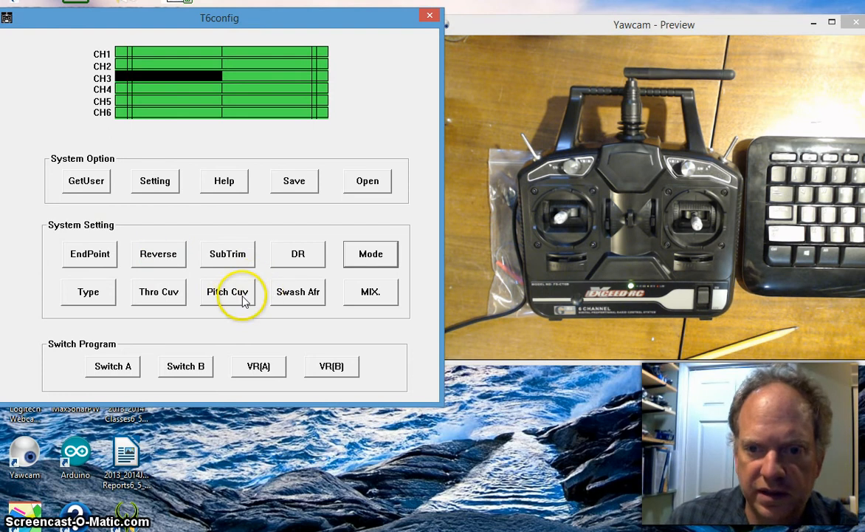
mouse_move(297, 241)
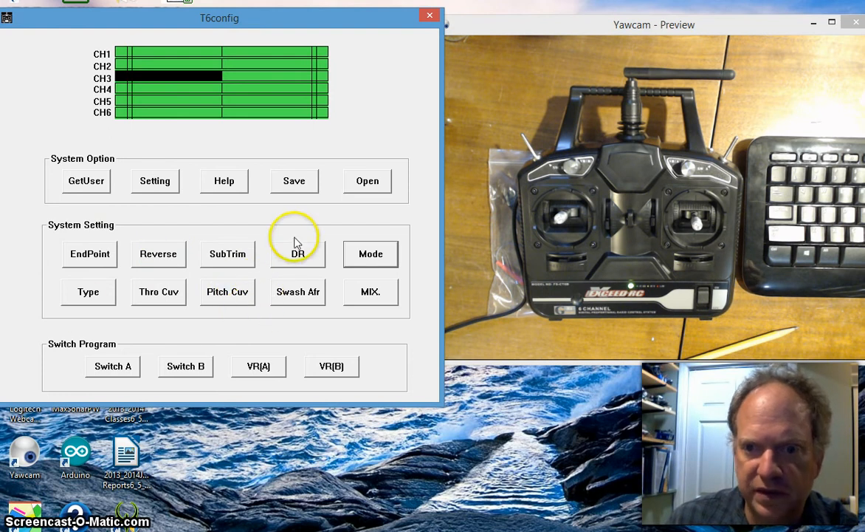
left_click(88, 291)
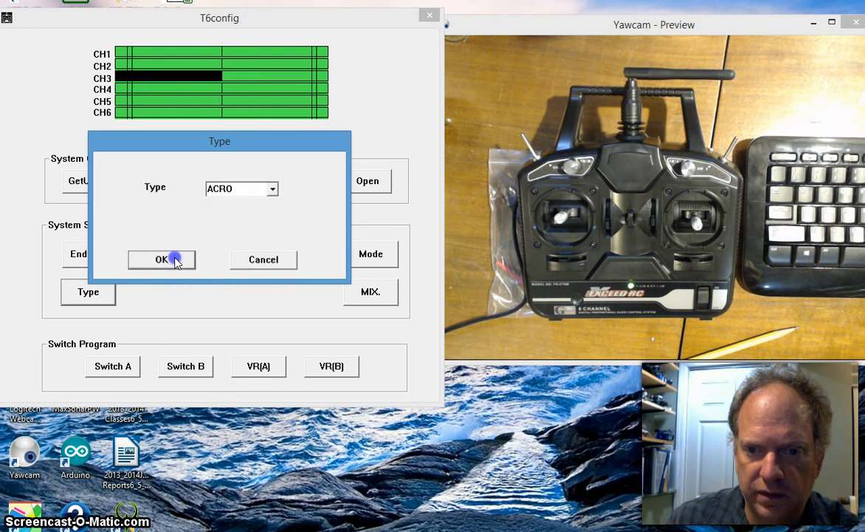
Confirm ACRO as the model type
left_click(162, 259)
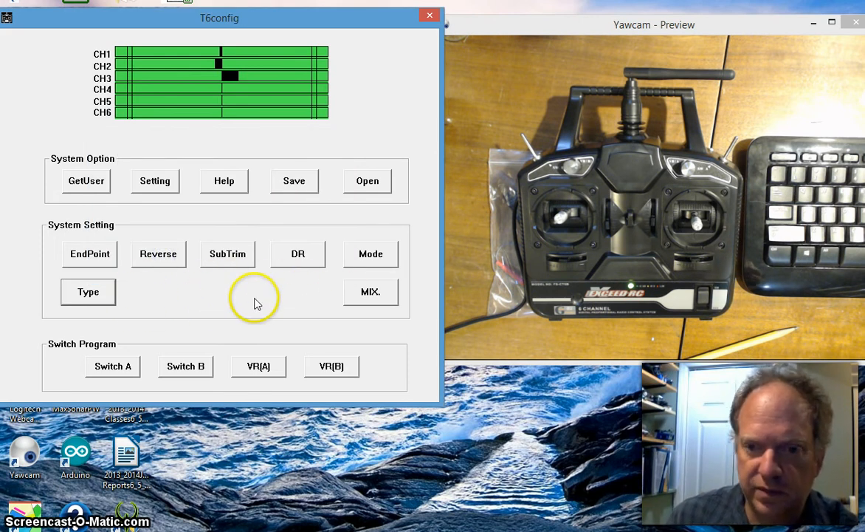
mouse_move(218, 296)
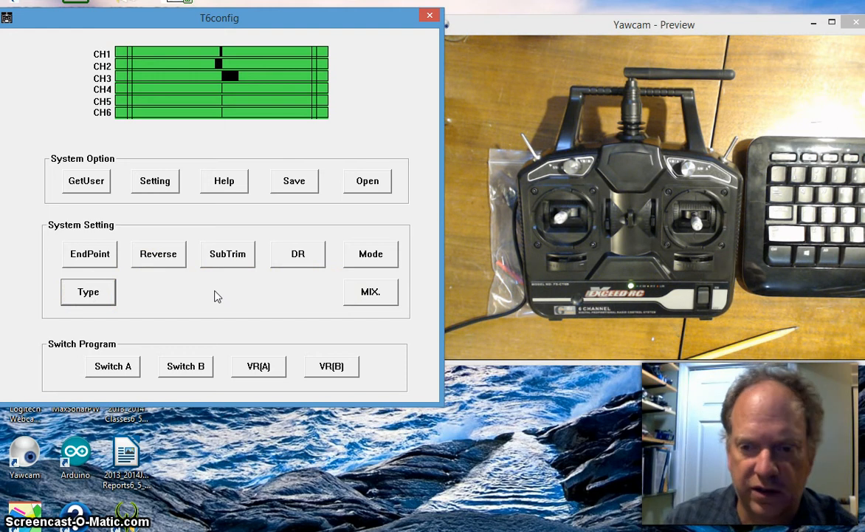
mouse_move(227, 295)
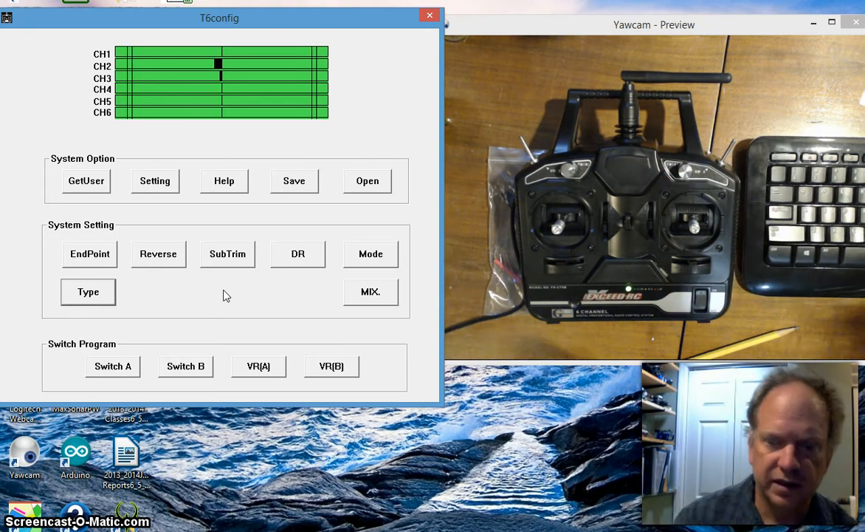
Set Mix 1 to send VR A into CH5 at 100% up and down rates on SW A
left_click(370, 291)
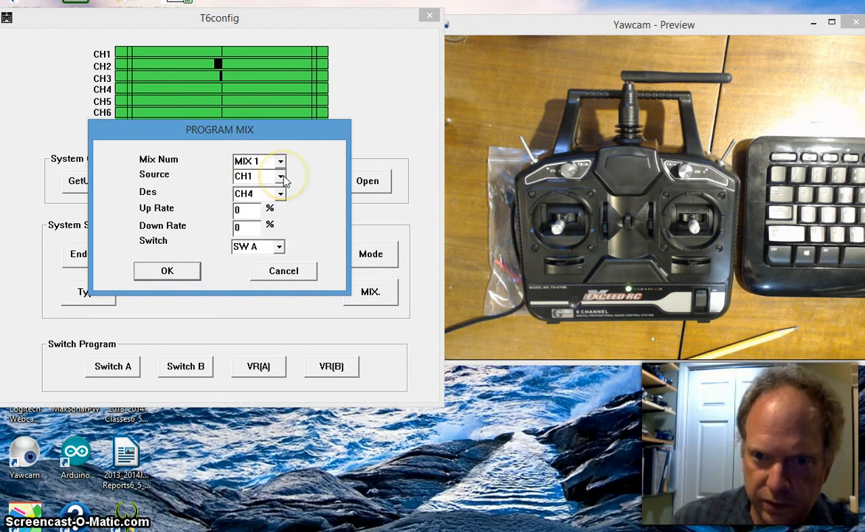
left_click(279, 176)
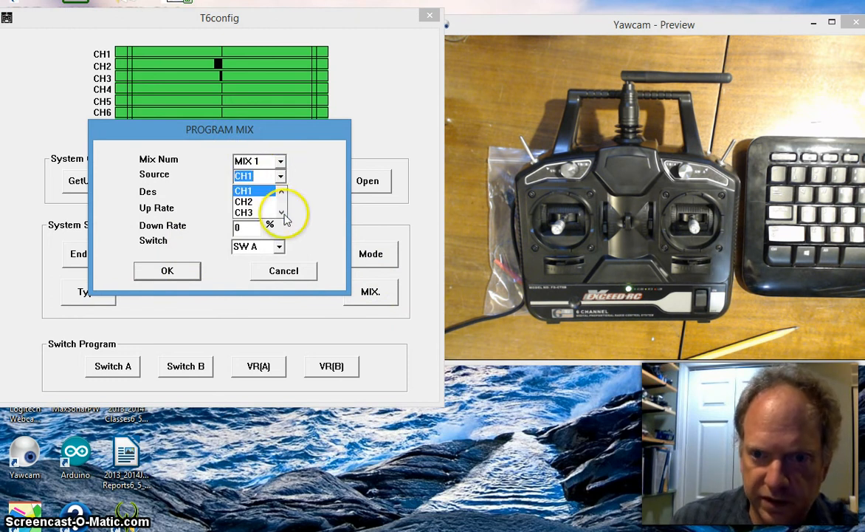
left_click(244, 206)
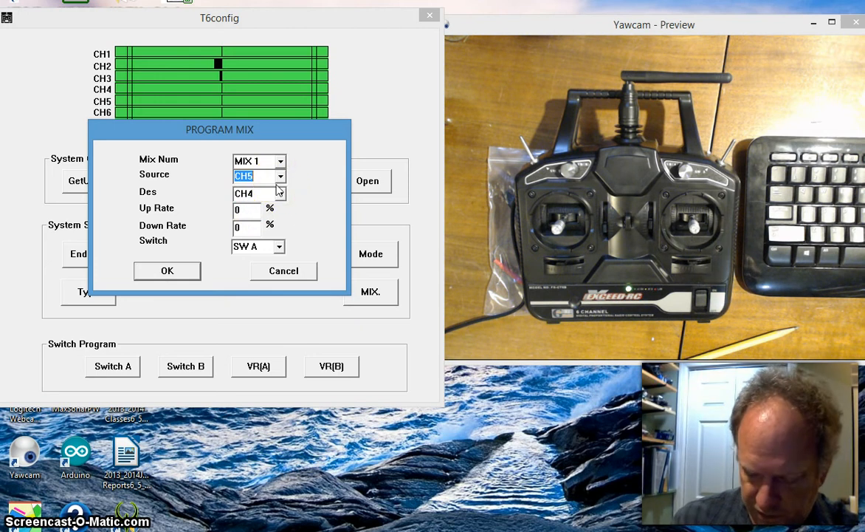
left_click(280, 176)
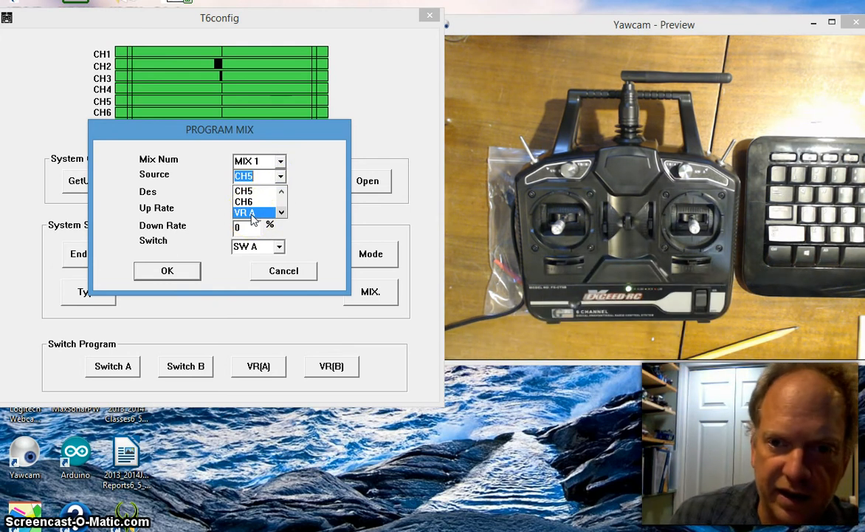
left_click(280, 194)
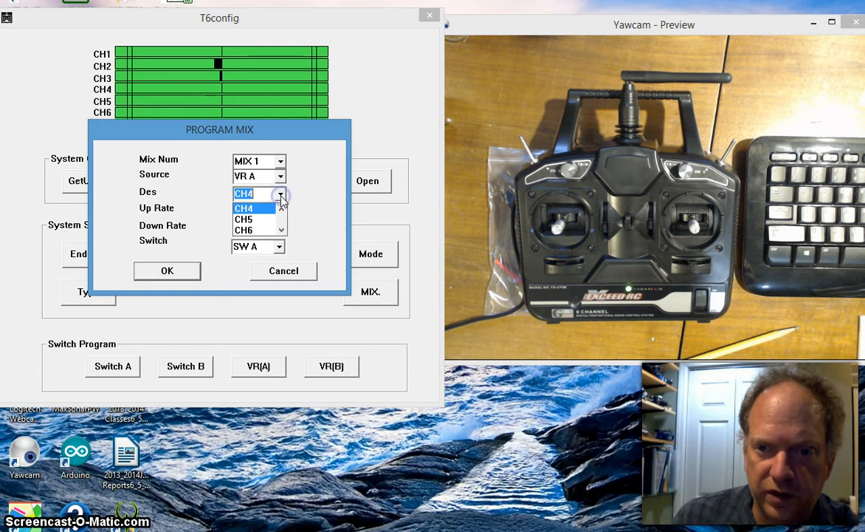
left_click(244, 208)
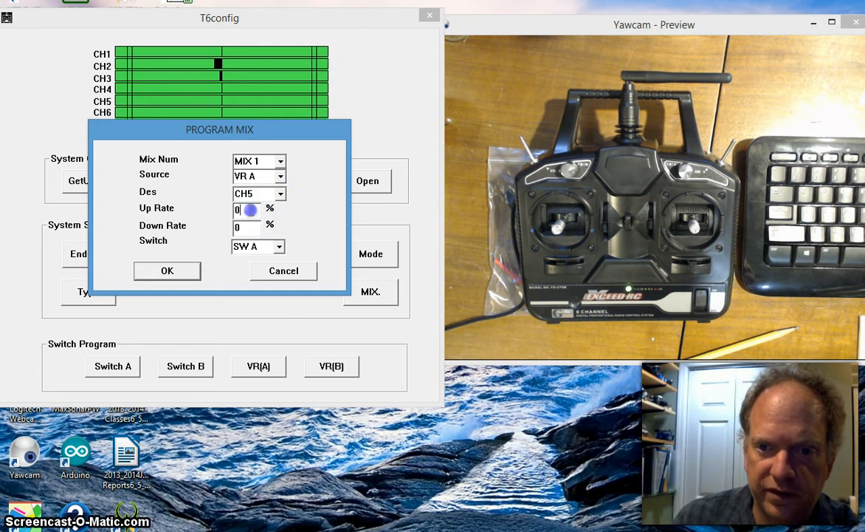
type("100")
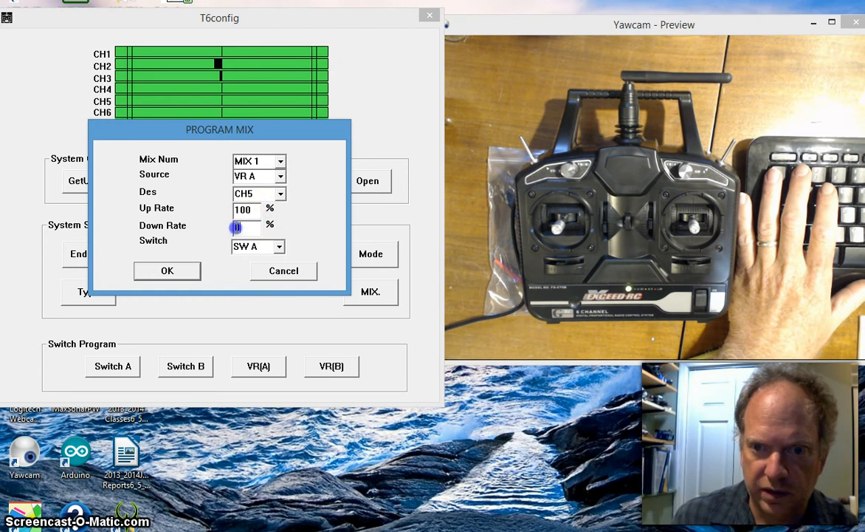
type("100")
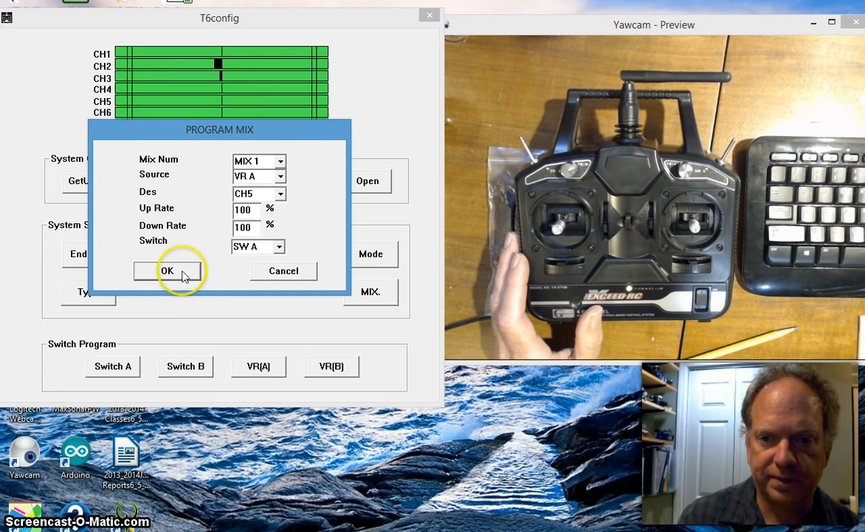
left_click(167, 271)
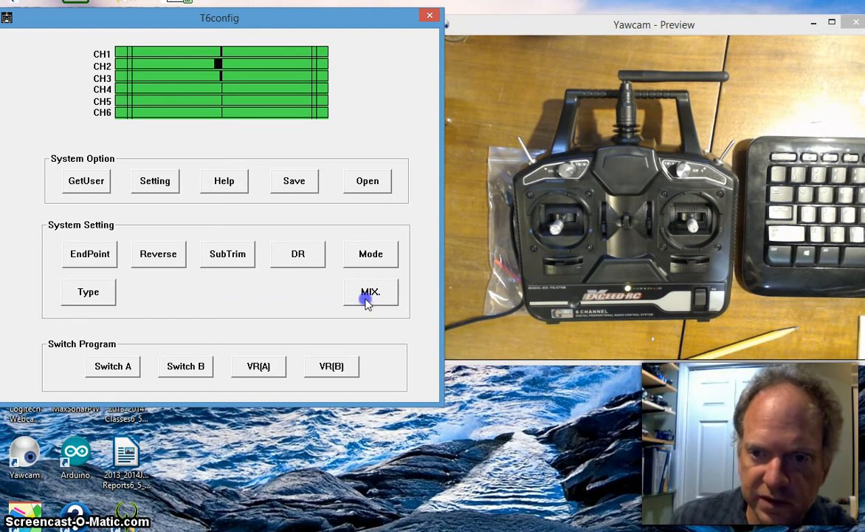
Set Mix 2 to send VR B into CH6 at 100% rates, activated by SW B
left_click(370, 291)
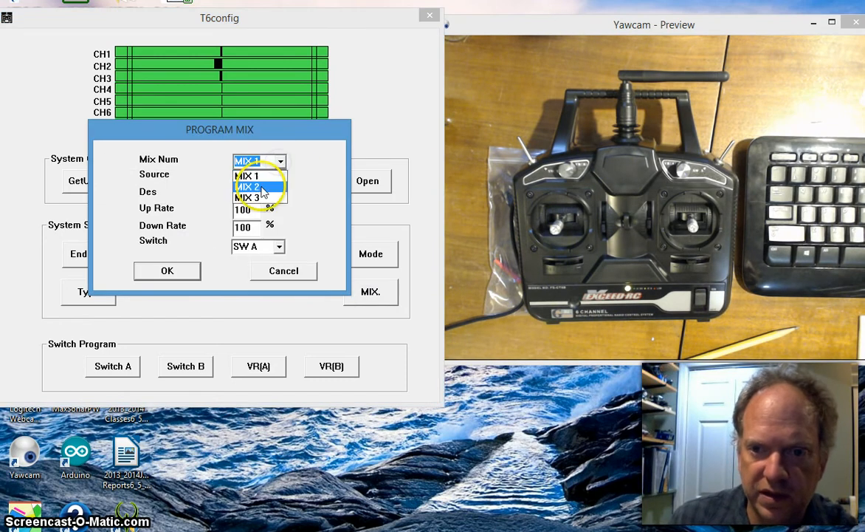
left_click(279, 176)
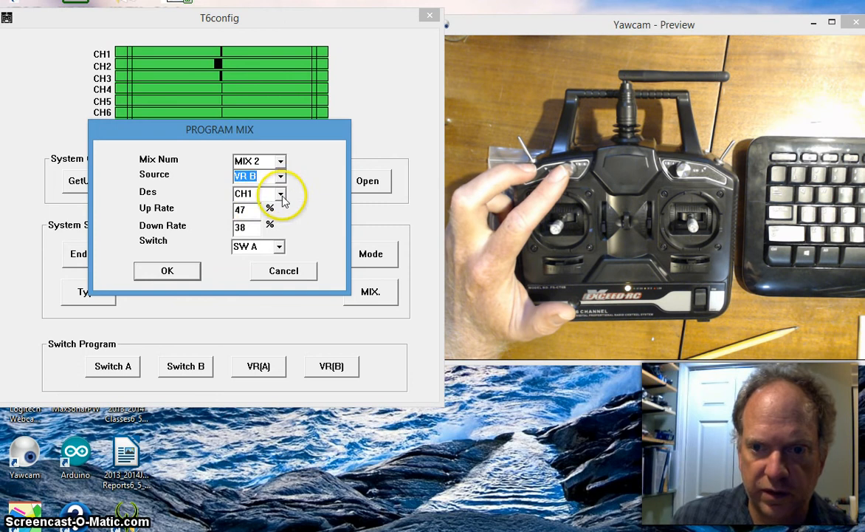
left_click(281, 193)
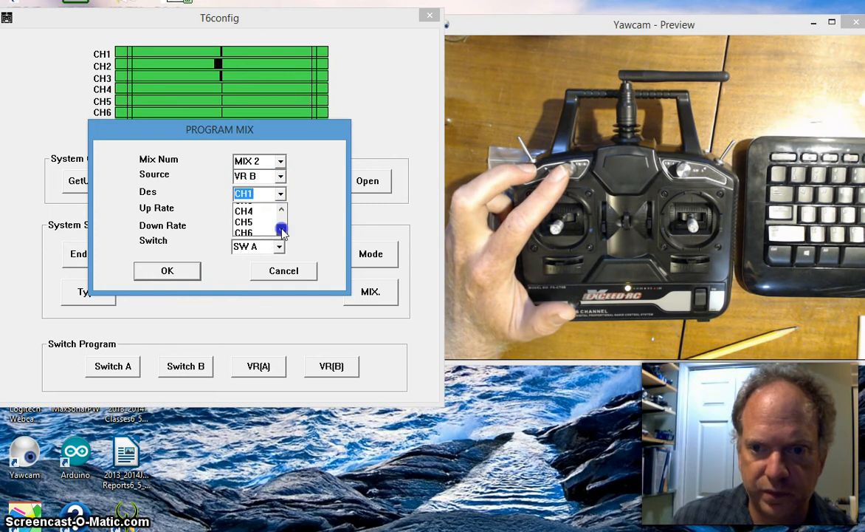
left_click(243, 232)
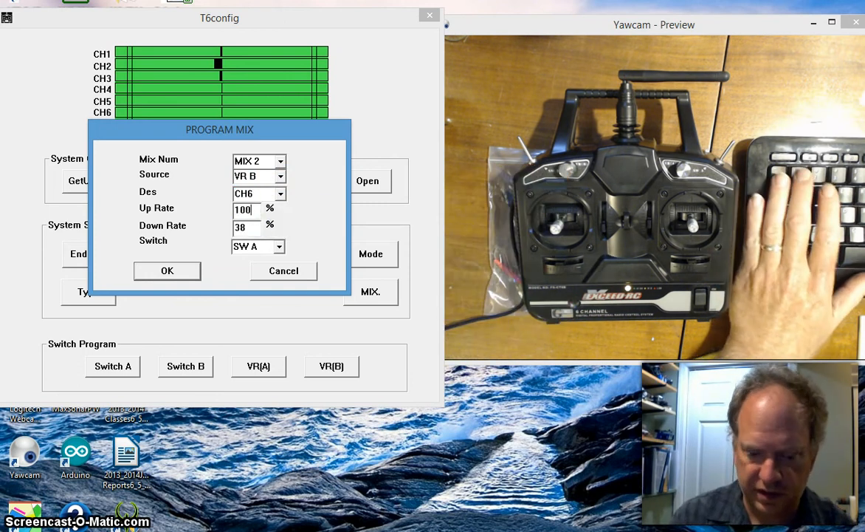
type("10")
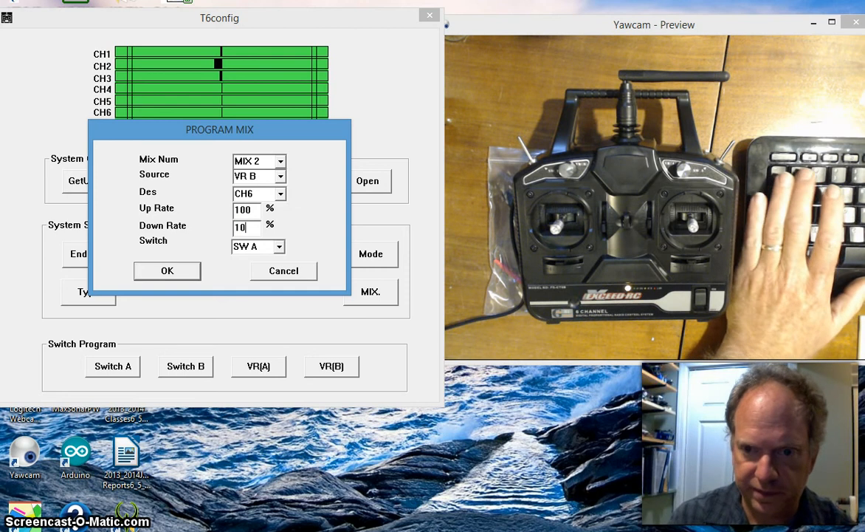
left_click(279, 246)
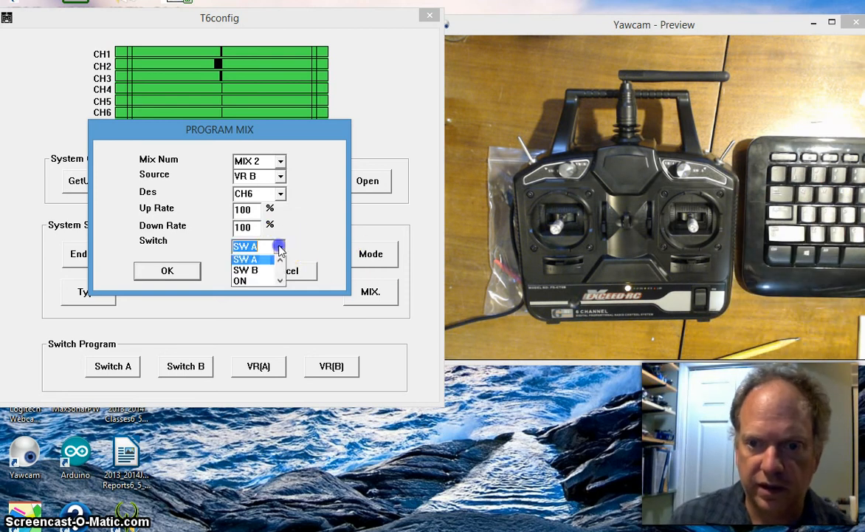
left_click(245, 269)
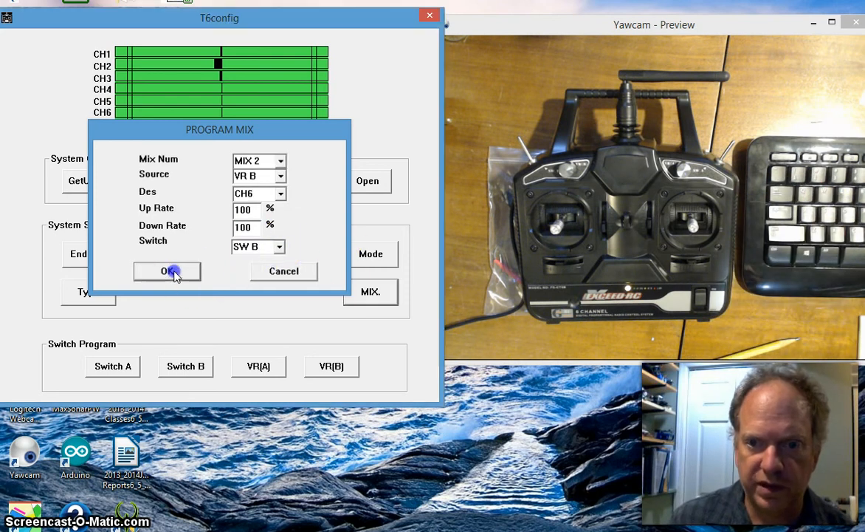
left_click(167, 271)
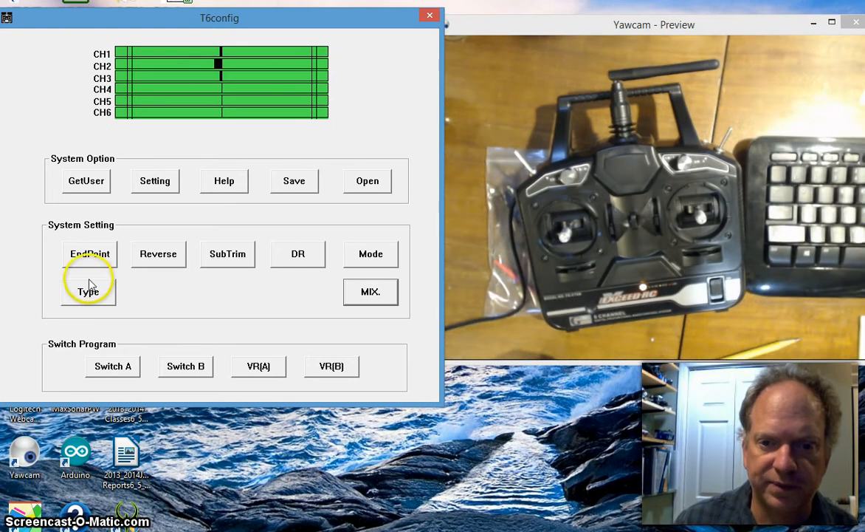
Enter 120% end points for CH1–CH6 in both directions and apply
left_click(89, 254)
type("1")
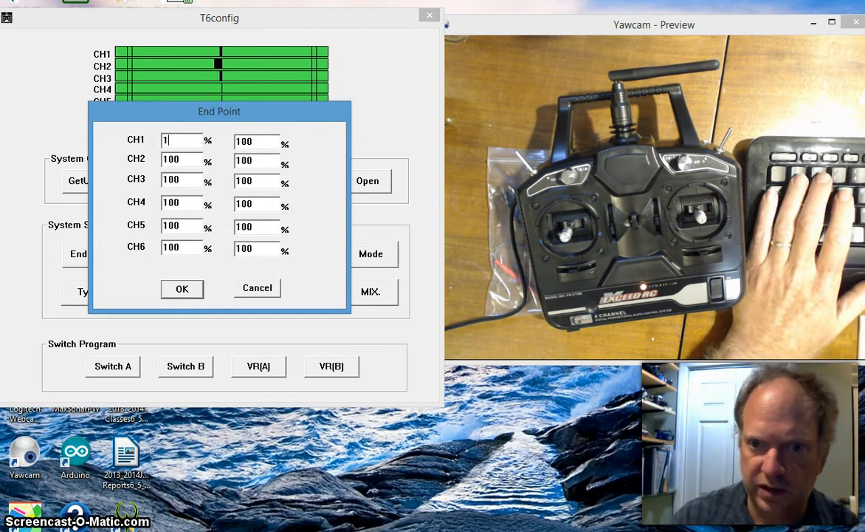
type("20")
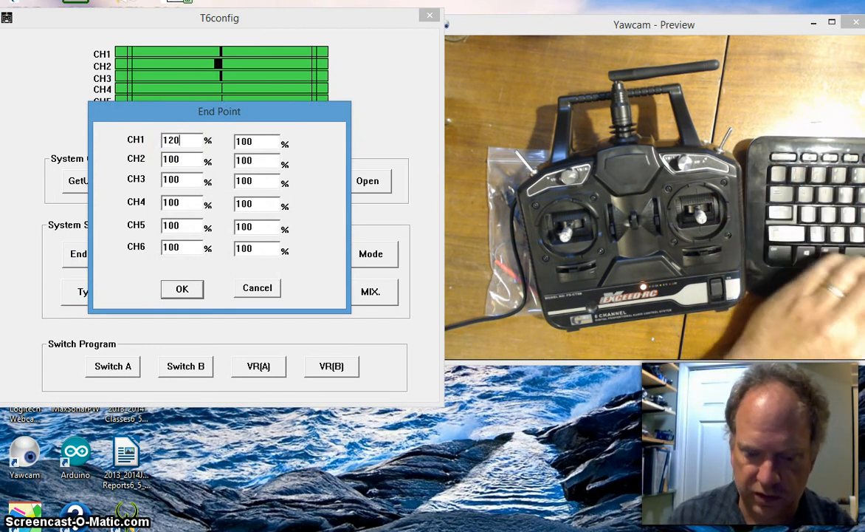
type("120")
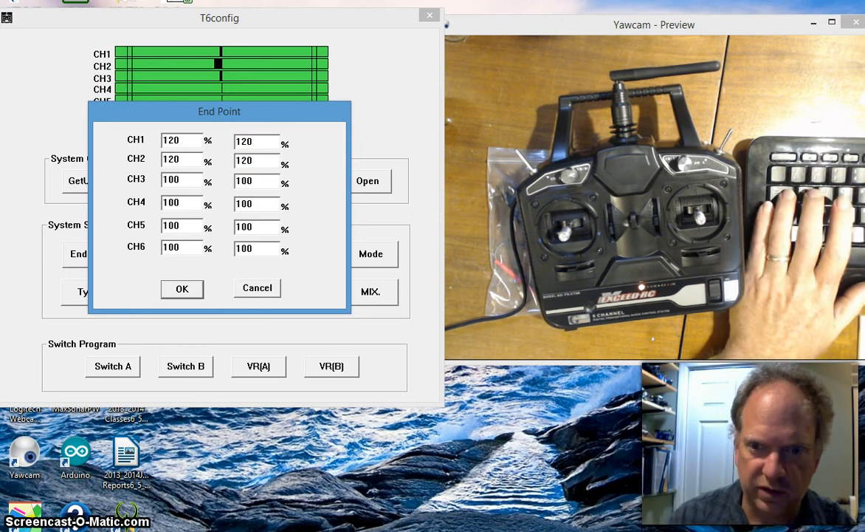
type("120")
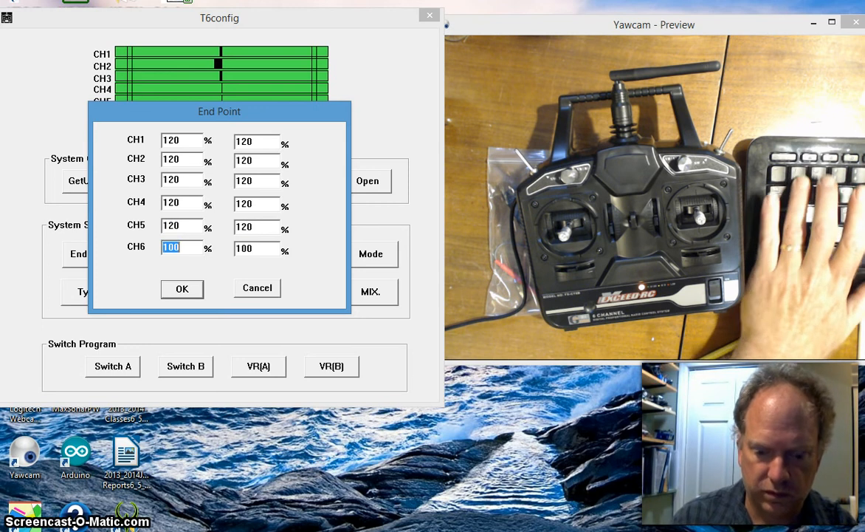
type("120")
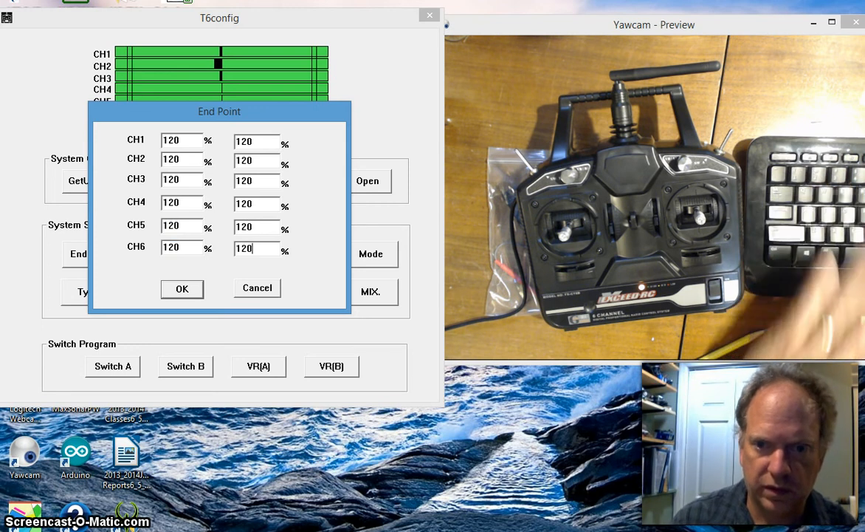
left_click(182, 288)
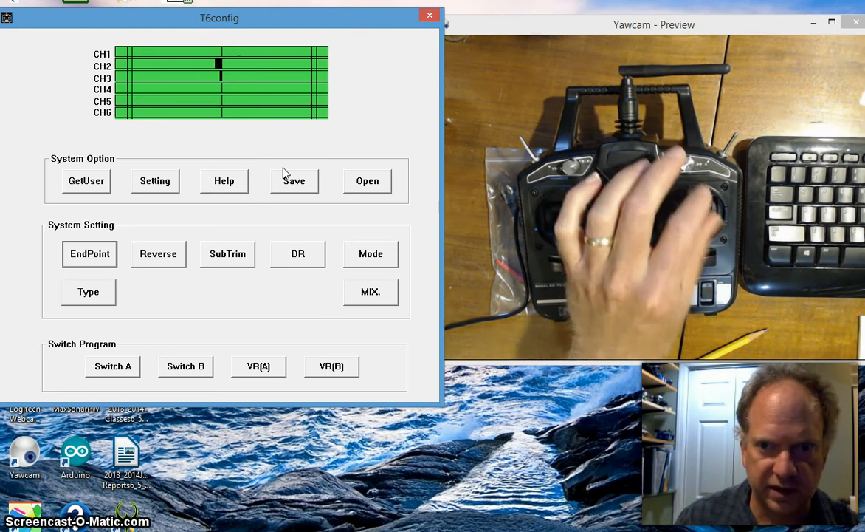
Enter a CH2 sub-trim of 30 in the SubTrim settings, leaving other channels at 0, and confirm
left_click(228, 253)
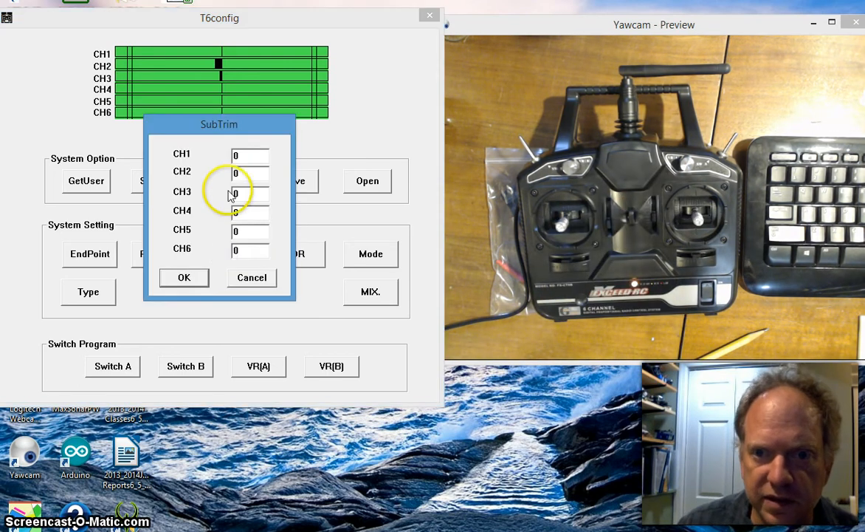
left_click(248, 173)
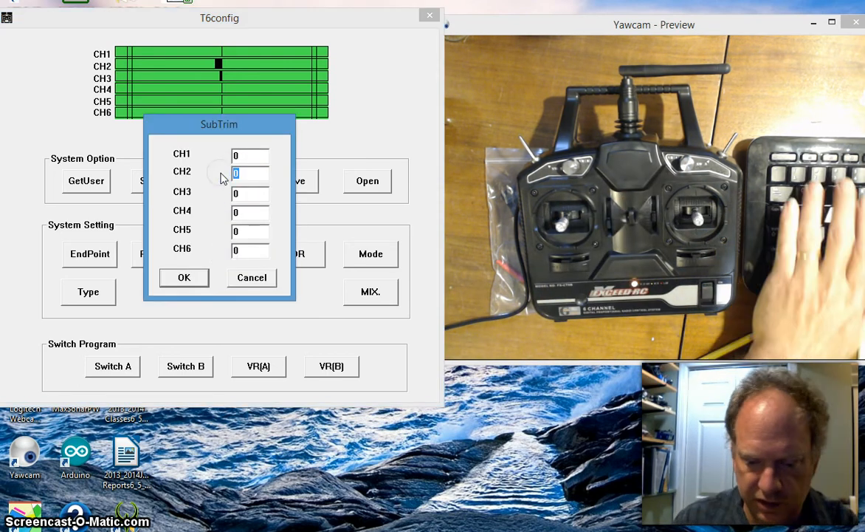
type("30")
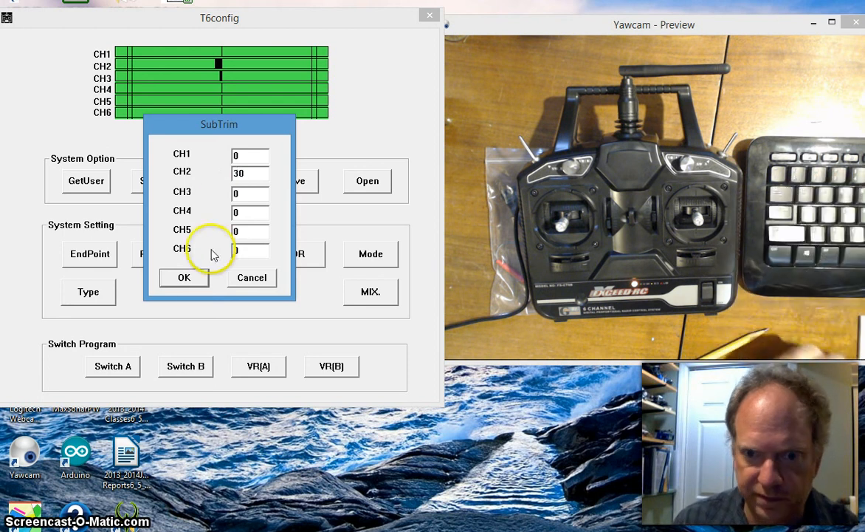
left_click(183, 277)
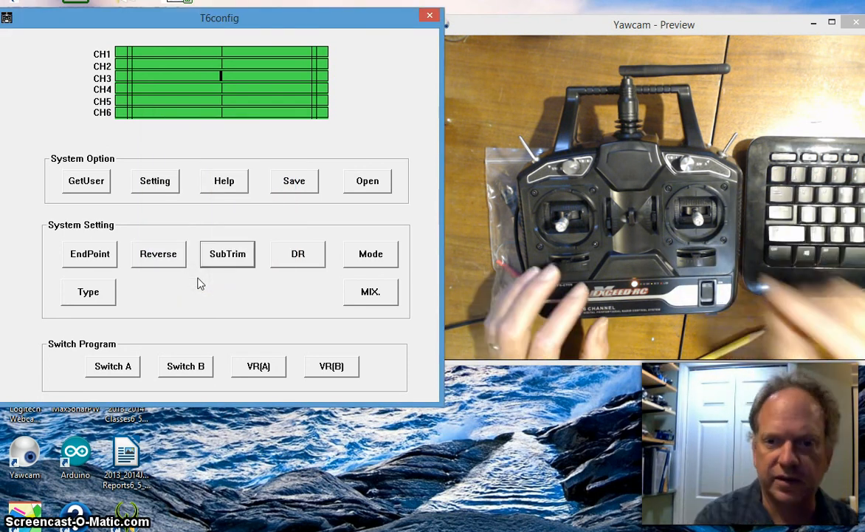